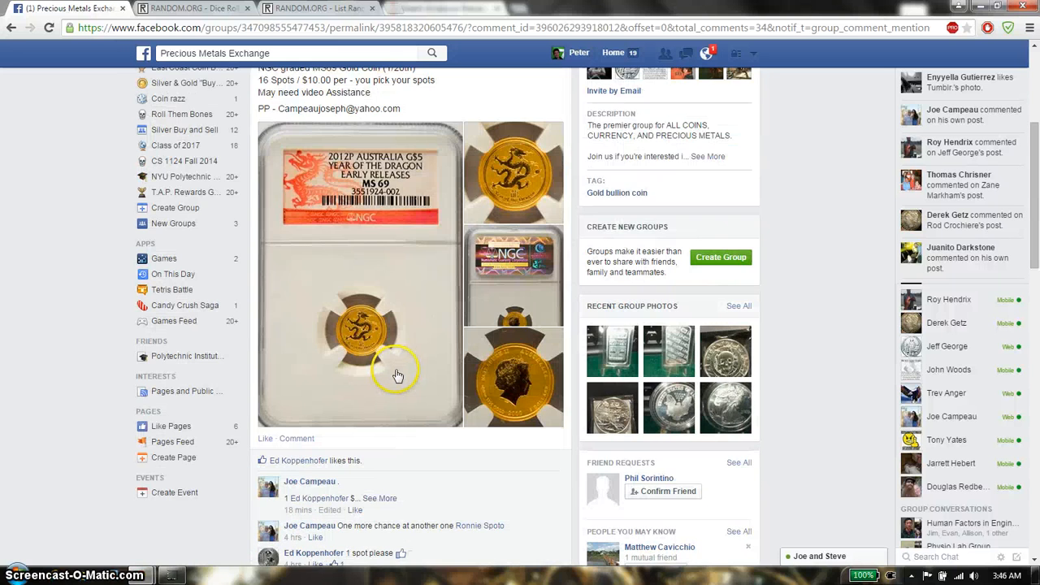
Locate and copy the 16-spot name list from the raffle comment, then switch to RANDOM.ORG
scroll(up, 3)
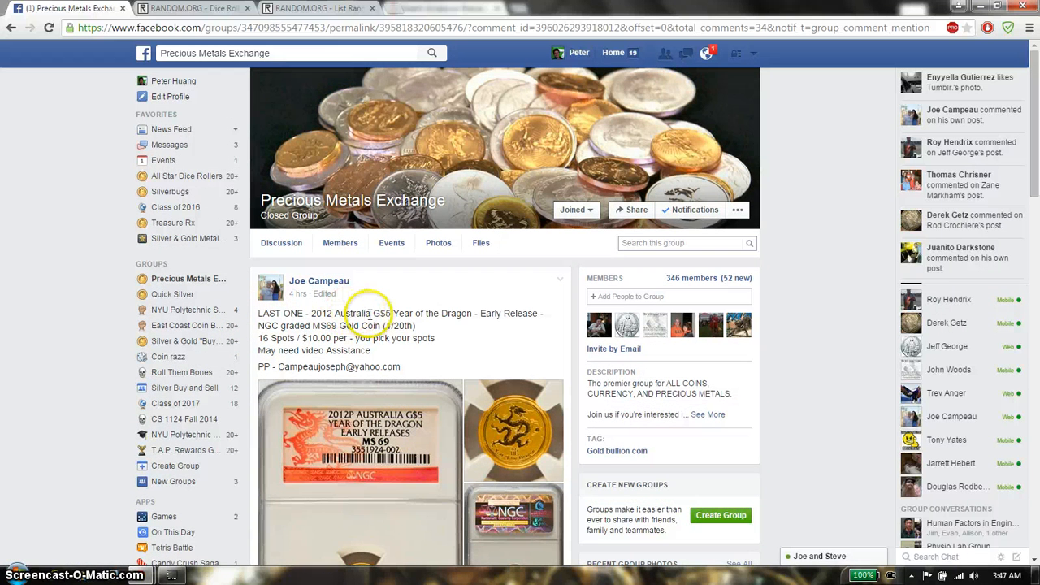
mouse_move(488, 296)
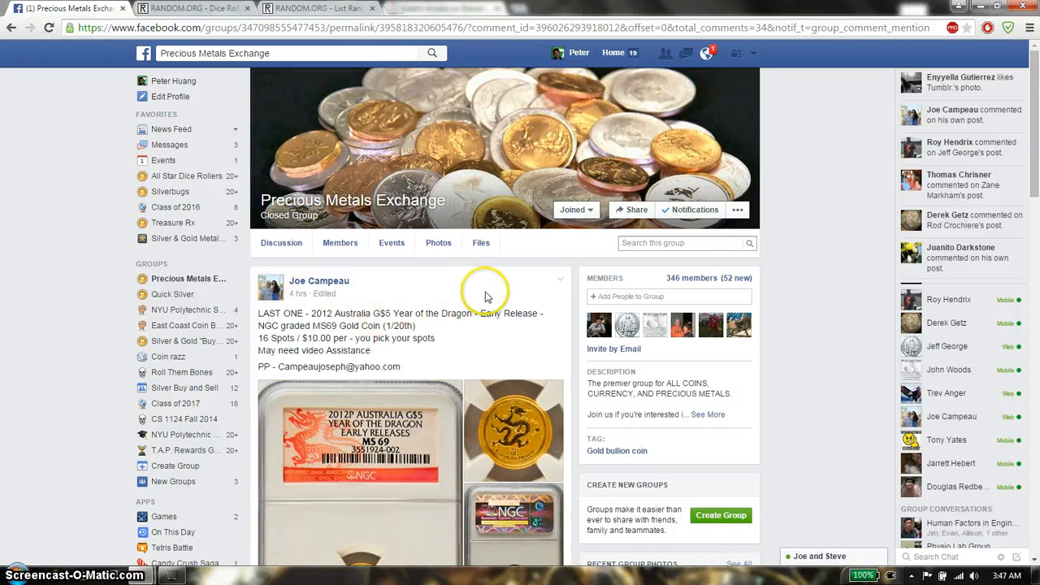
scroll(down, 3)
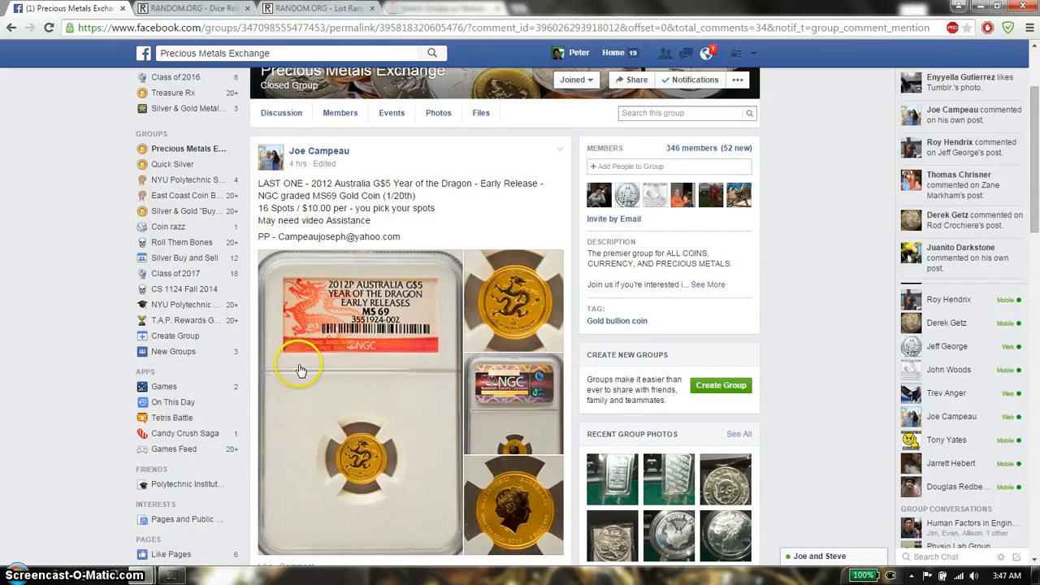
scroll(down, 3)
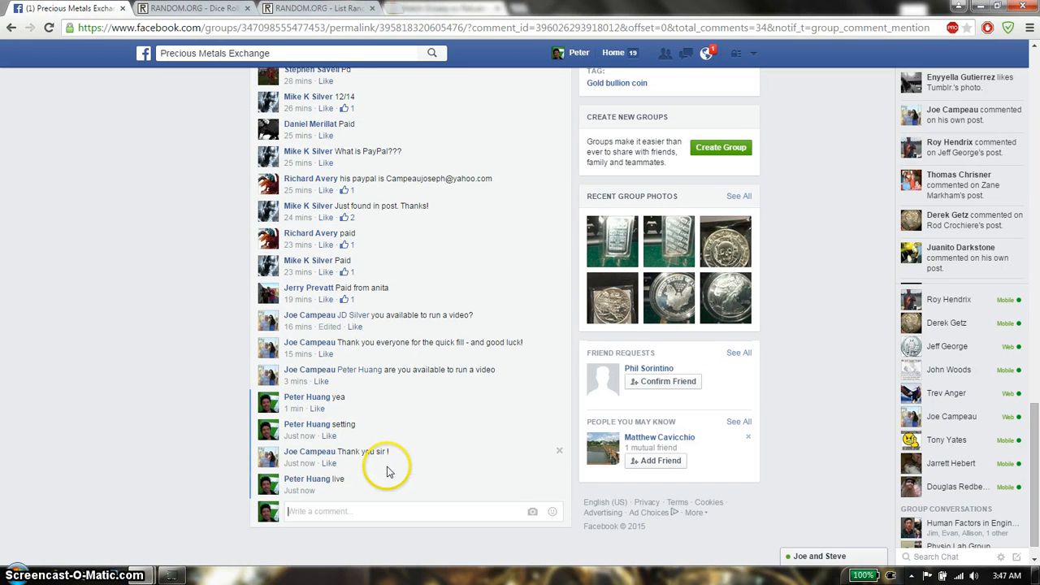
mouse_move(299, 491)
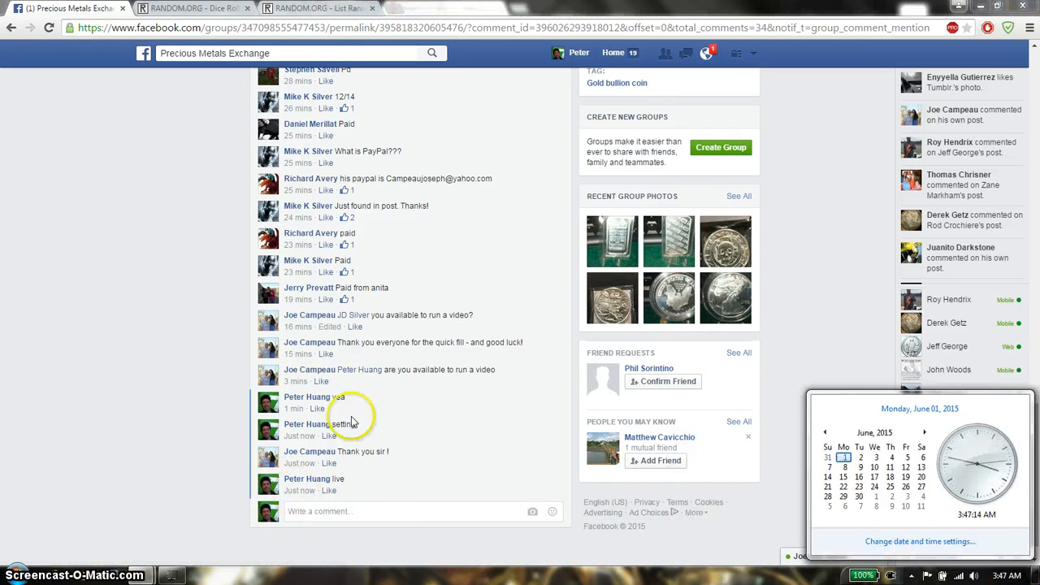
scroll(up, 3)
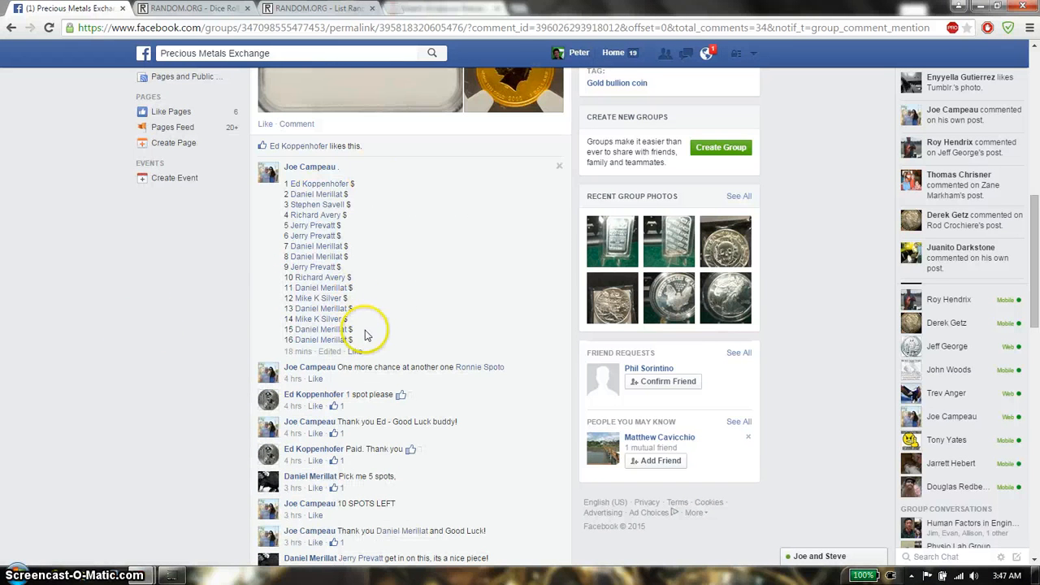
scroll(up, 3)
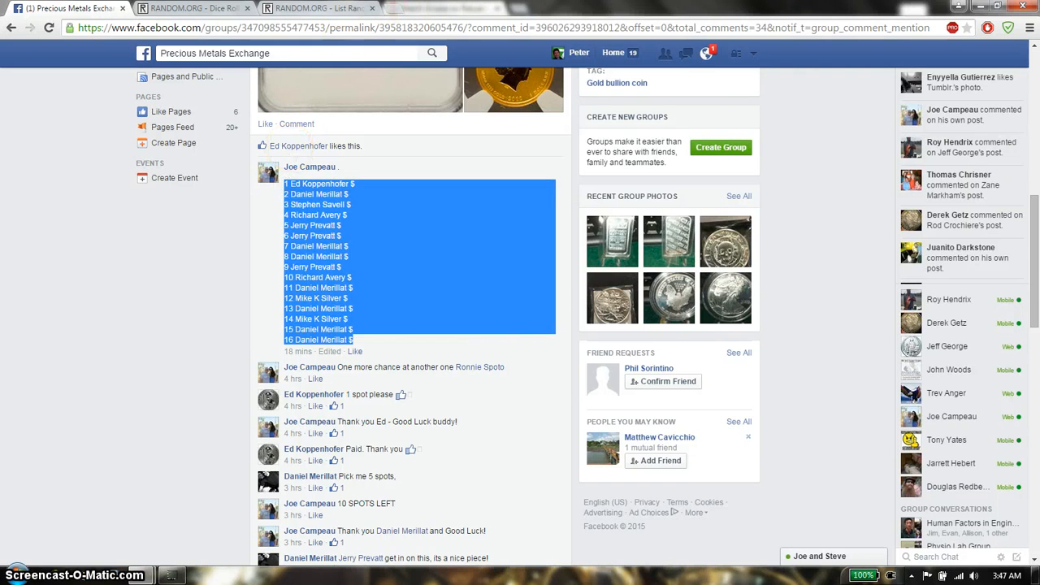
click(192, 8)
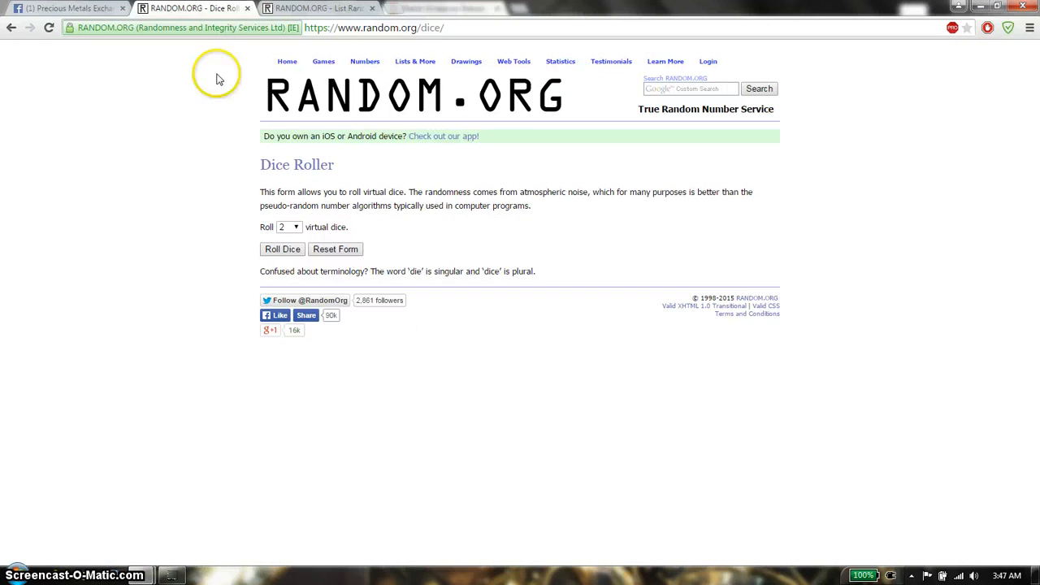
Paste the copied 16-spot list into the List Randomizer's Part 1 box
click(283, 248)
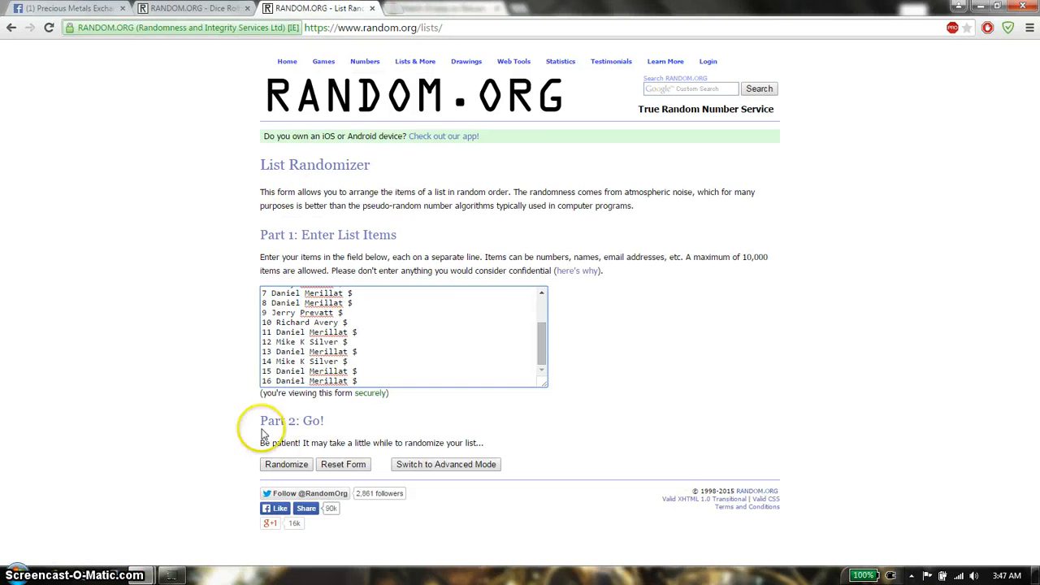
Randomize the 16-spot list repeatedly until it has been randomized 11 times
click(286, 464)
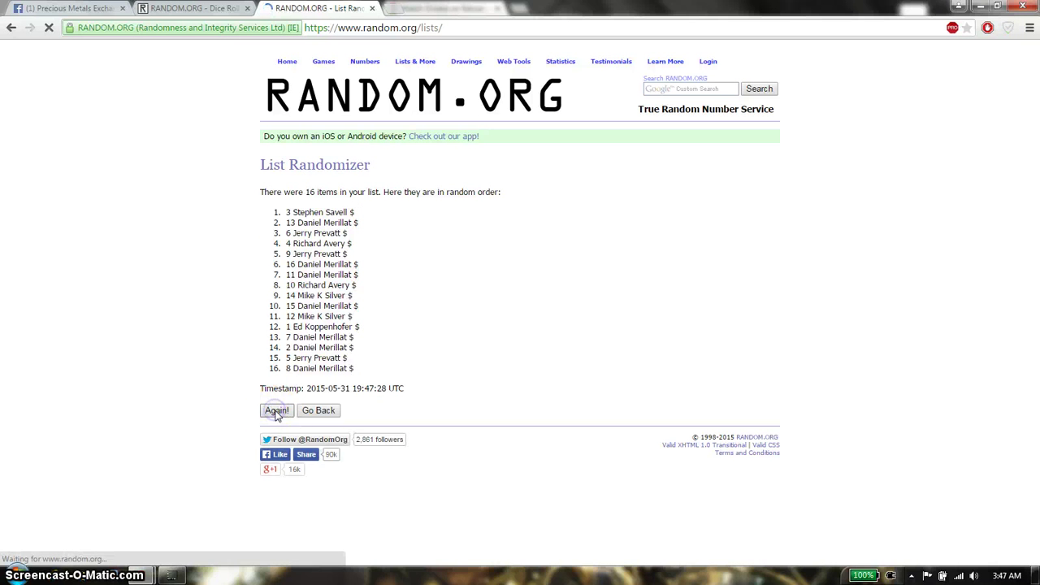
click(276, 410)
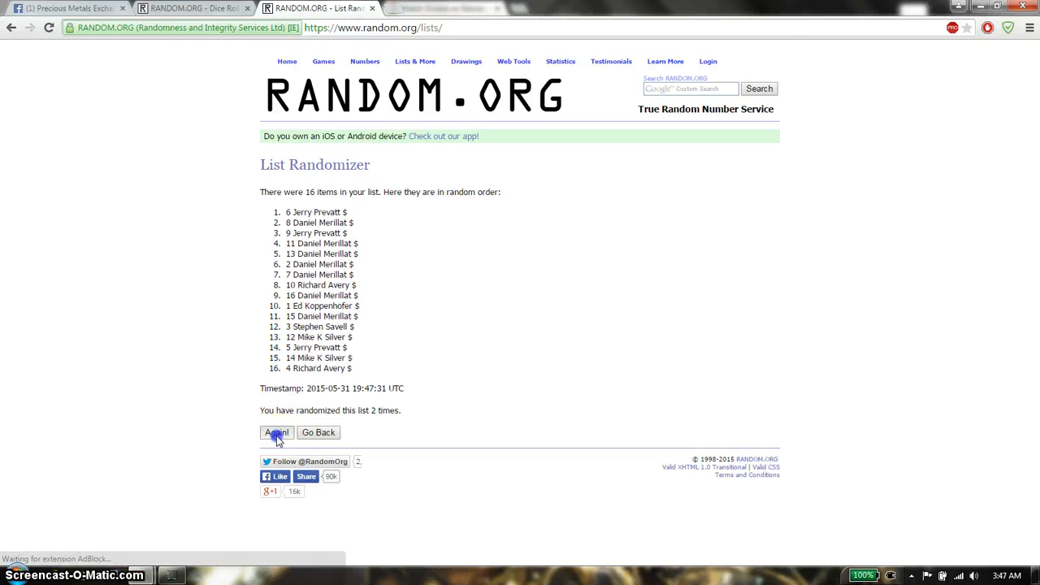
click(276, 433)
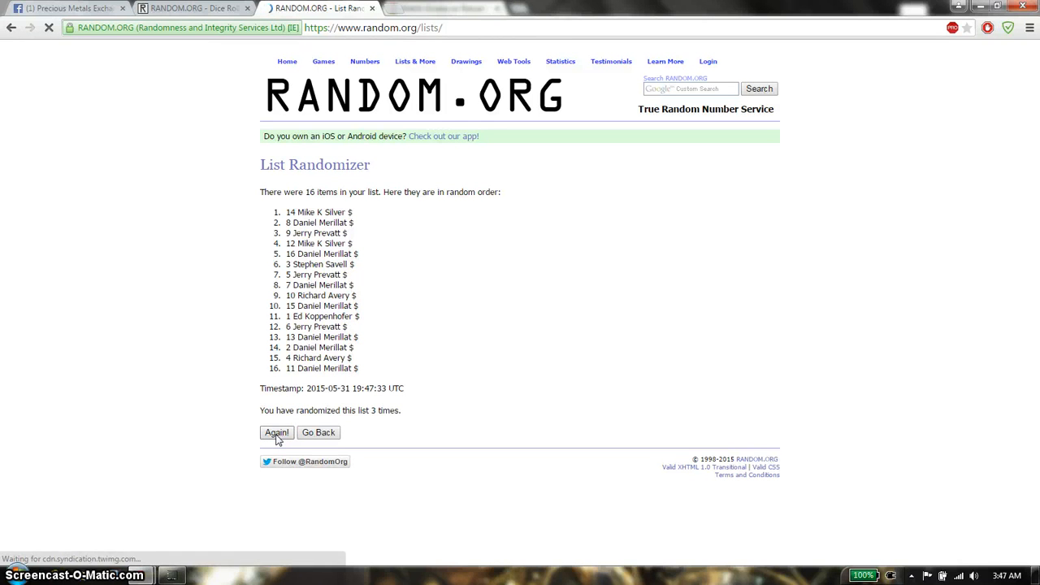
click(277, 433)
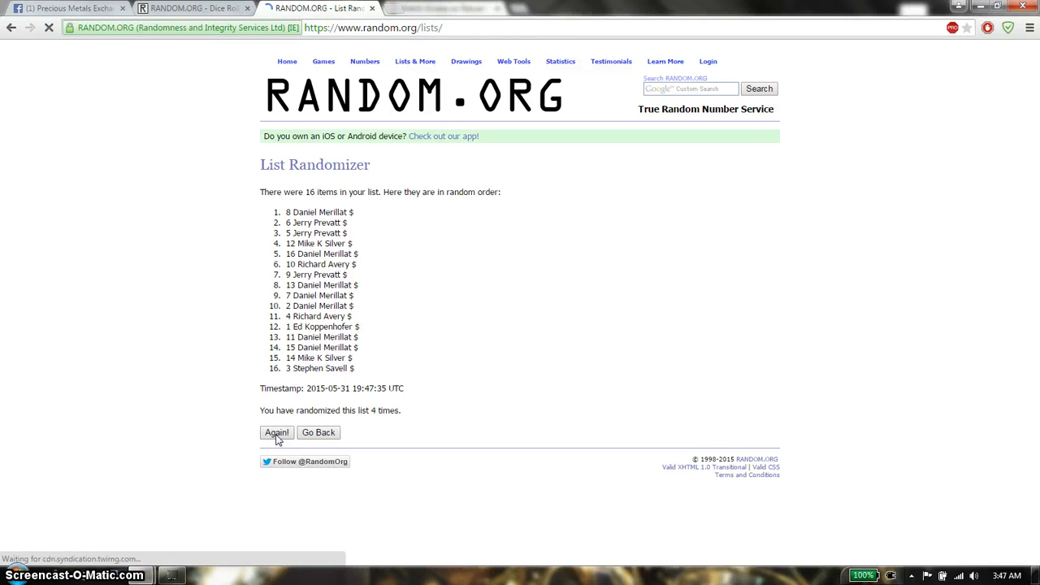
click(276, 433)
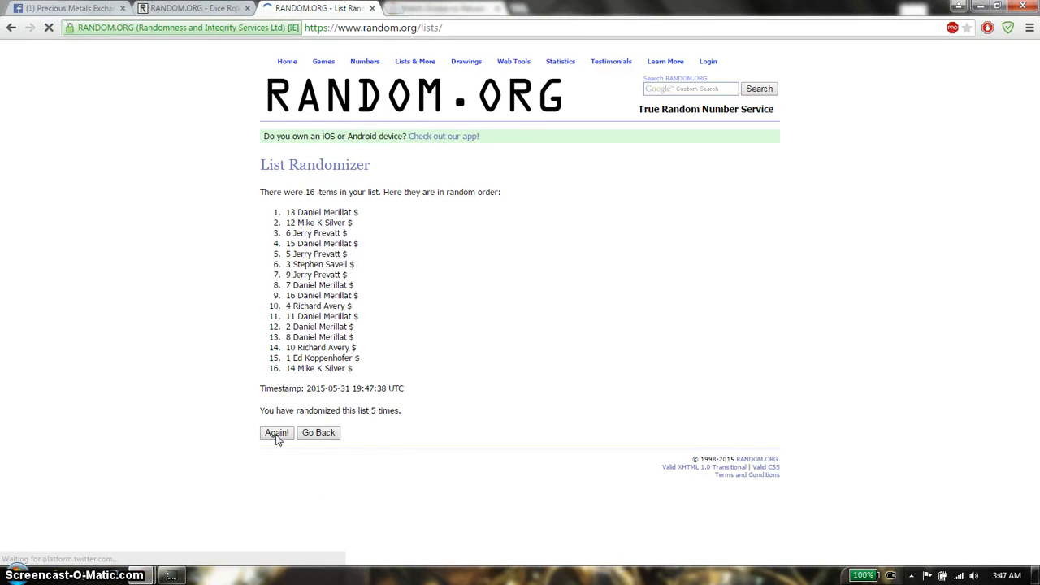
click(276, 432)
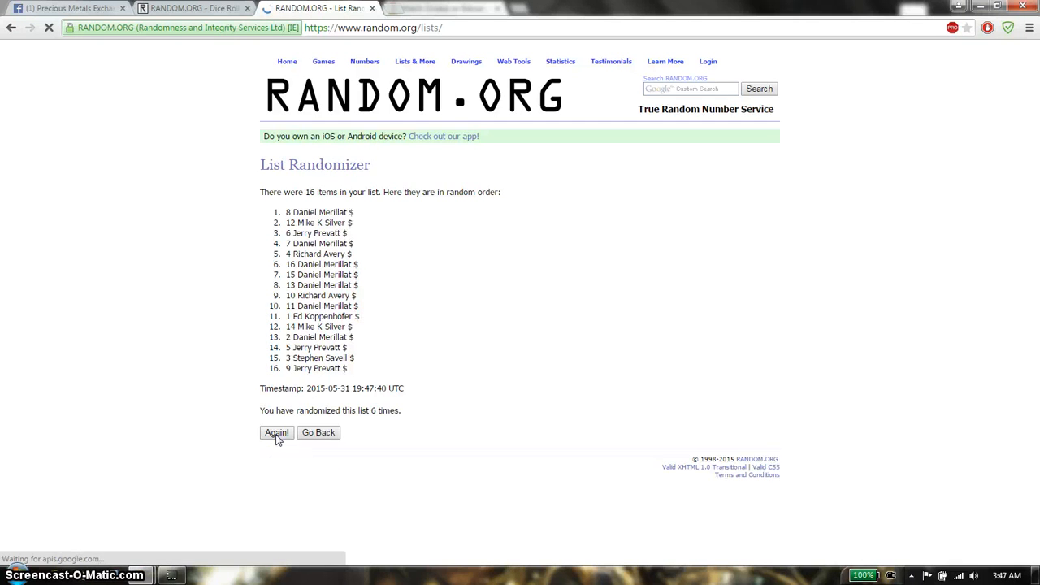
click(276, 432)
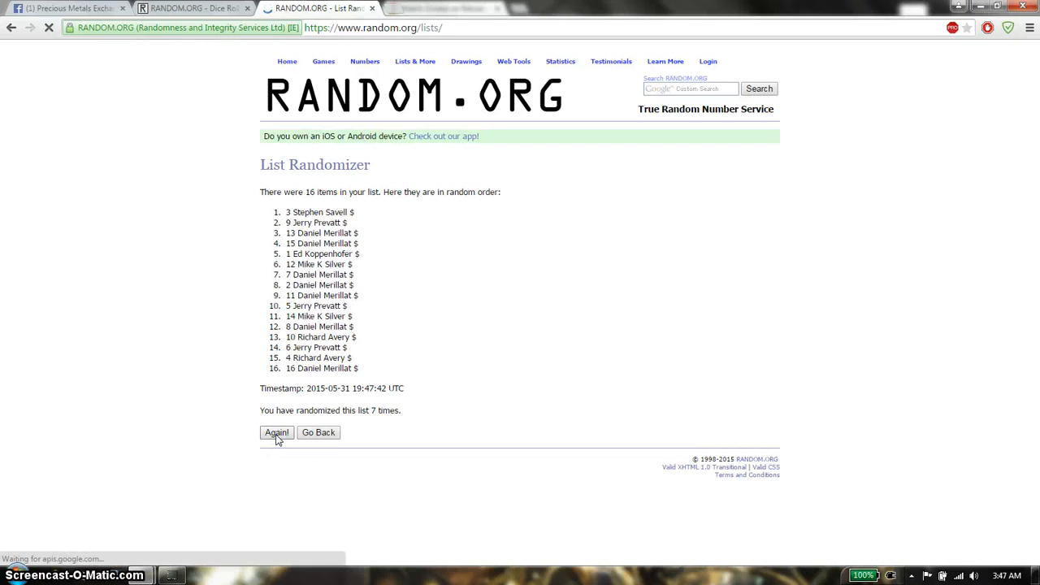
click(276, 433)
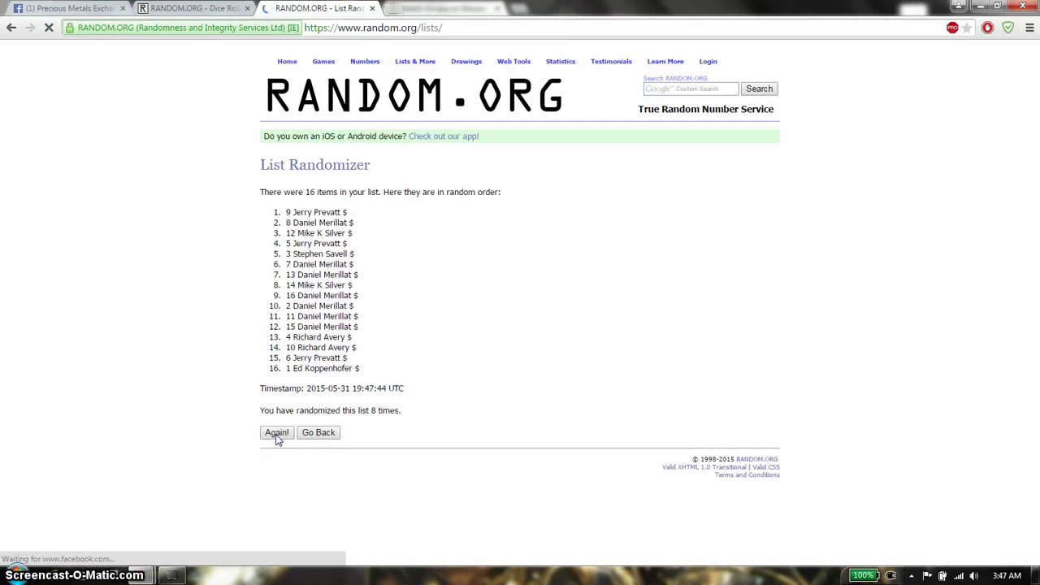
click(276, 432)
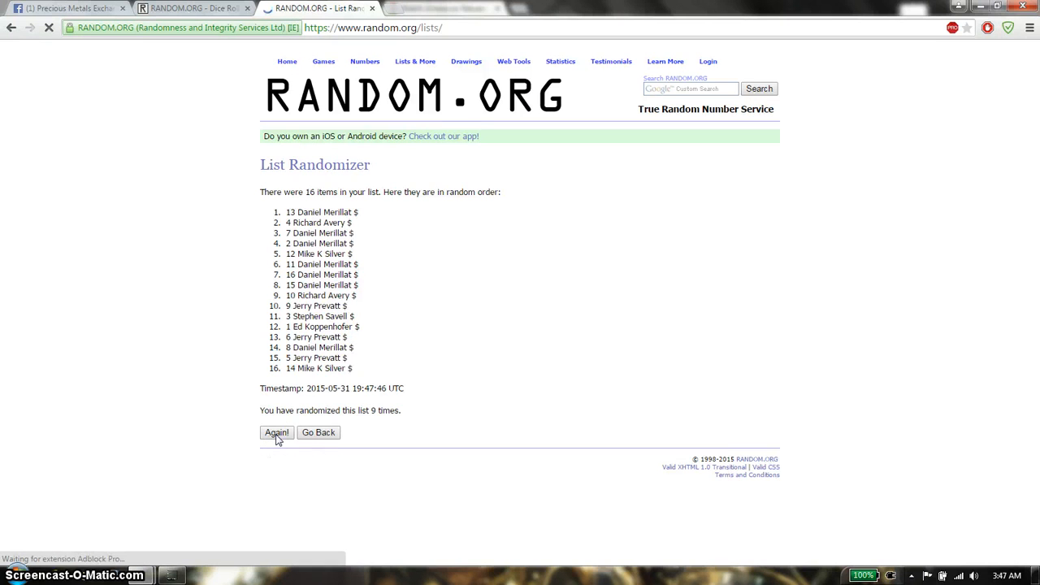
click(276, 432)
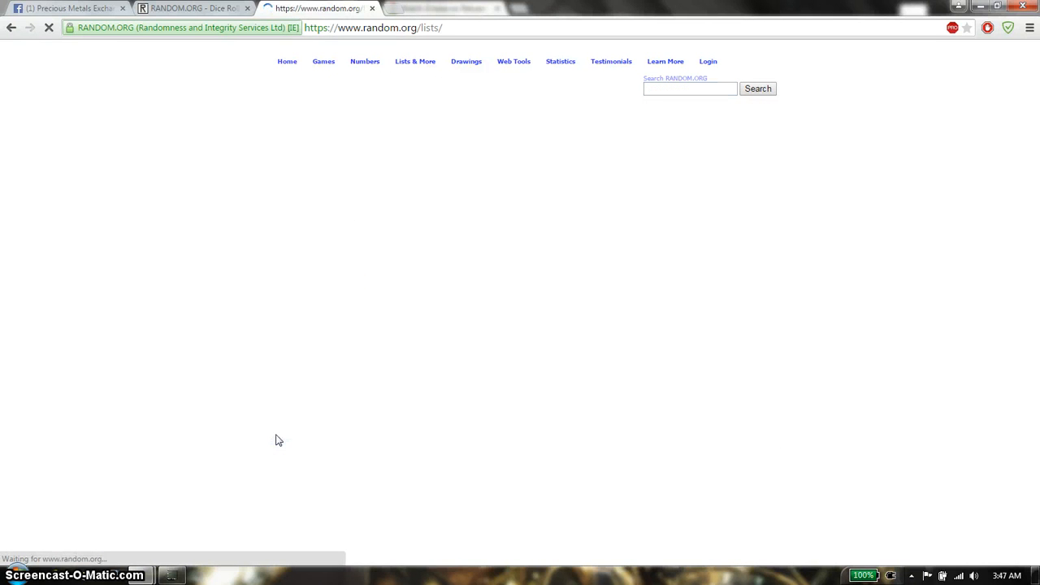
click(277, 432)
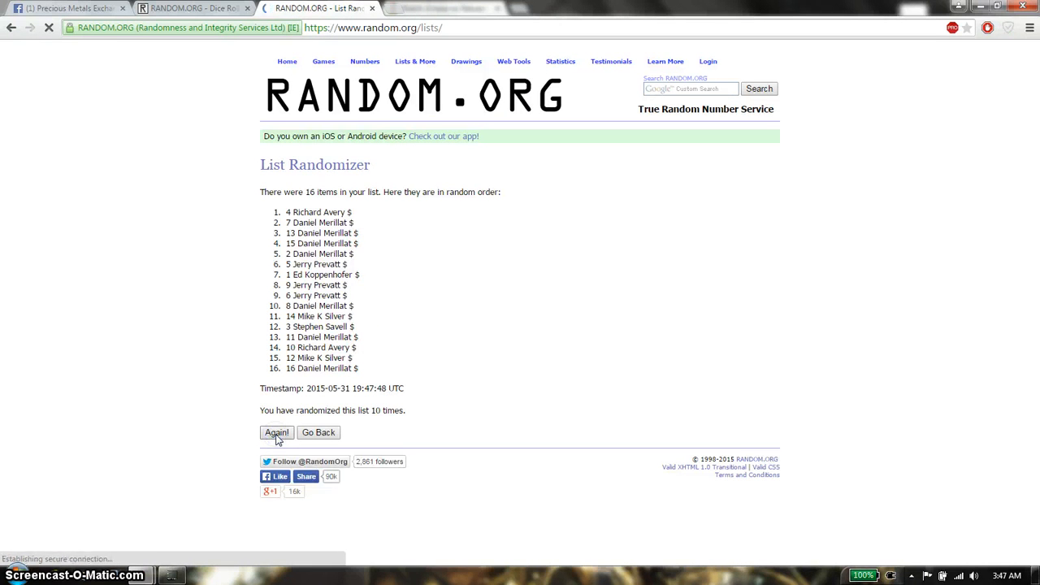
click(276, 432)
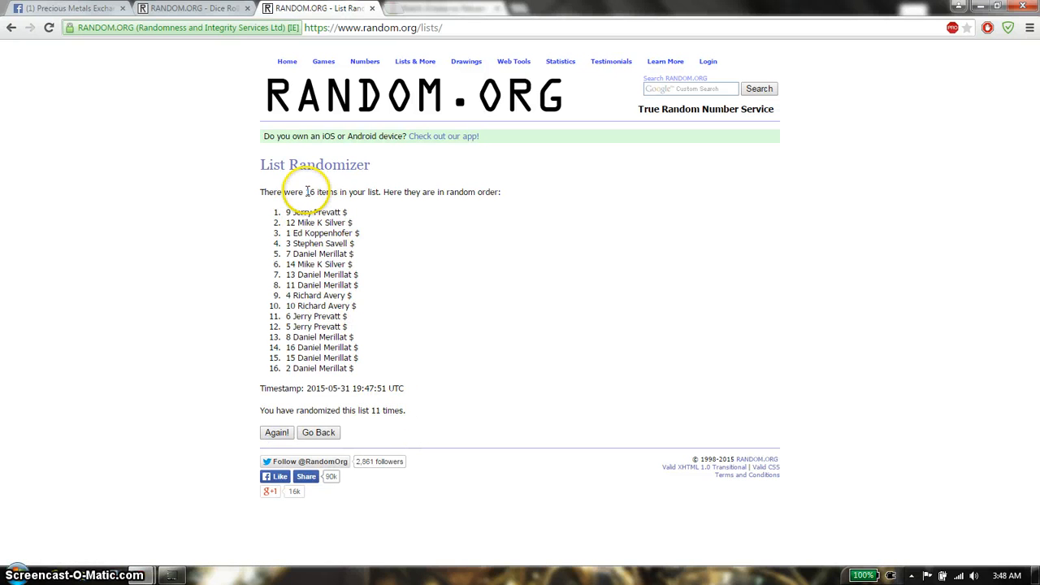
Return to the Dice Roller showing the earlier roll of two sixes
click(193, 9)
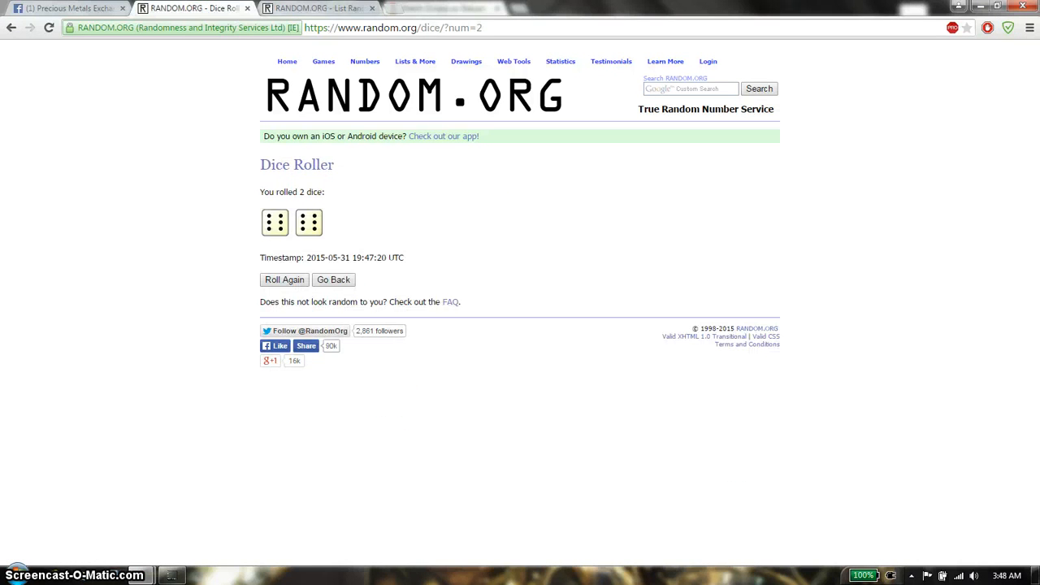
click(317, 8)
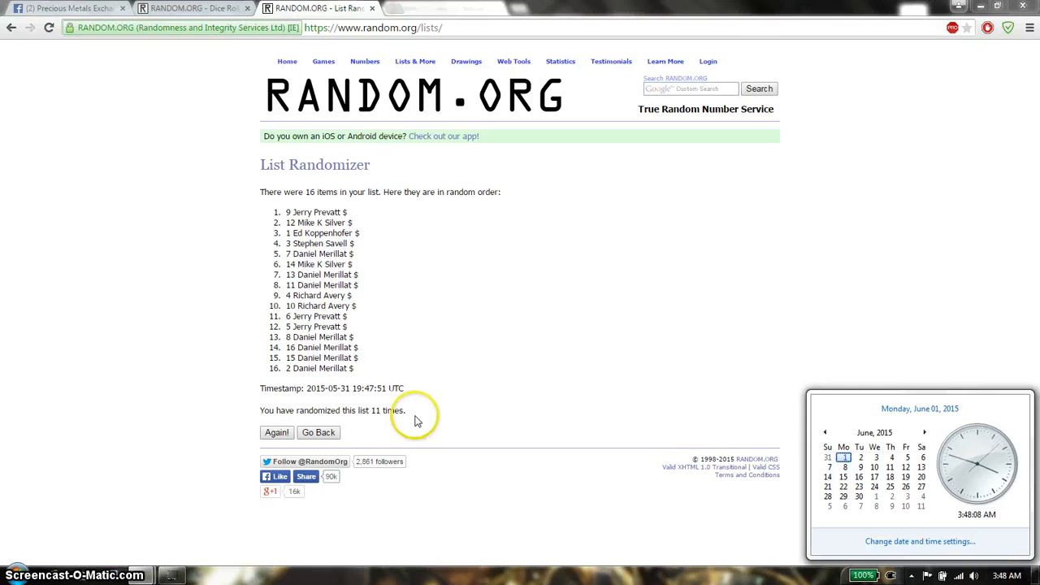
mouse_move(252, 442)
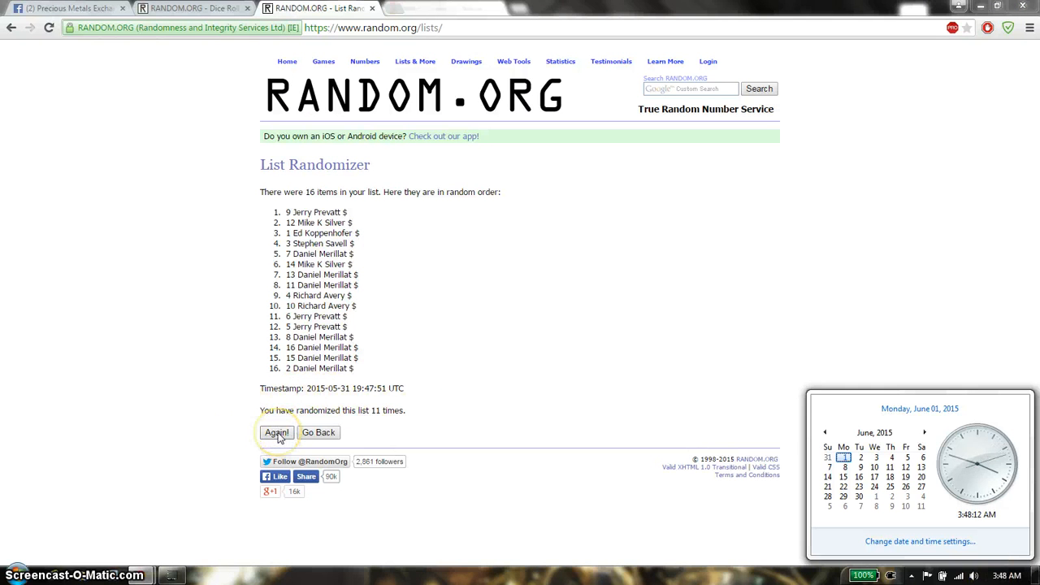
click(276, 432)
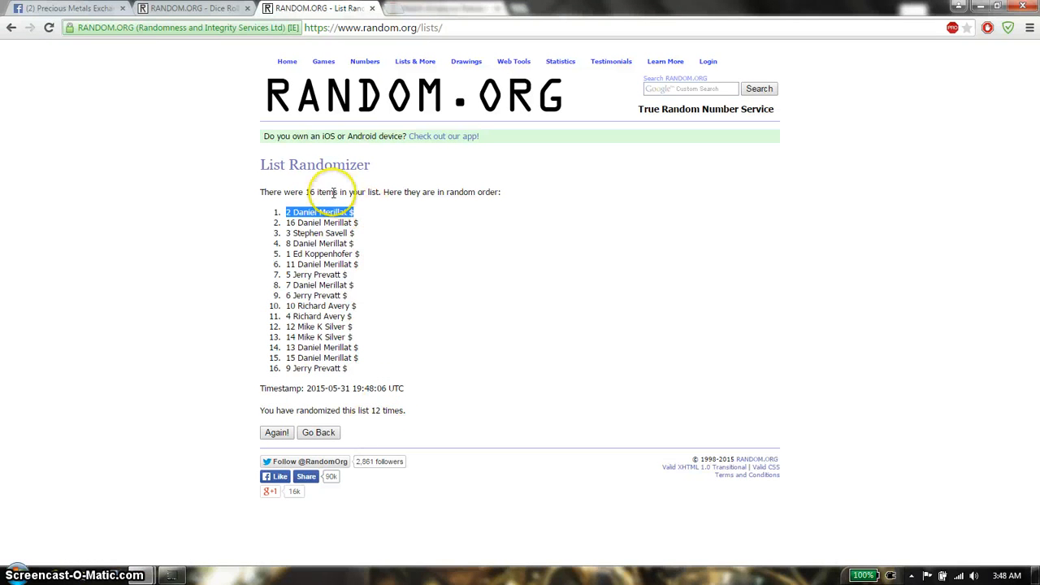
click(192, 8)
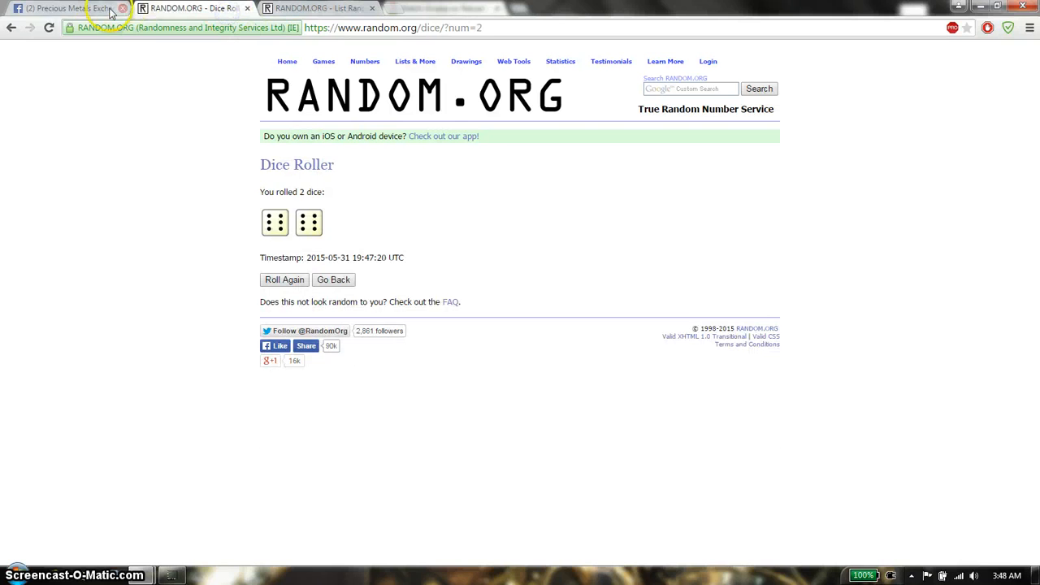
Post a 'done' comment under the Facebook raffle post
click(62, 9)
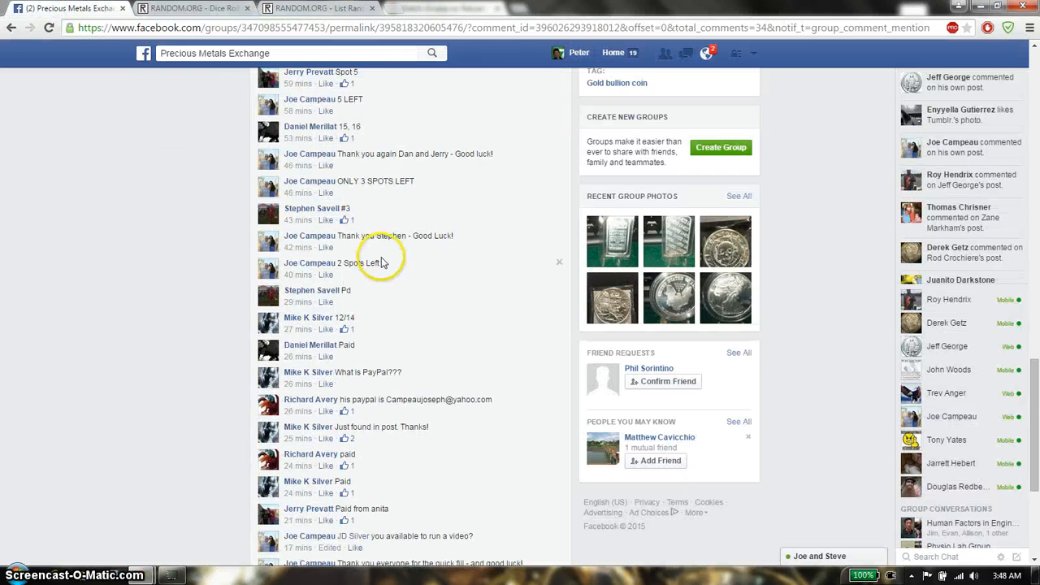
scroll(down, 3)
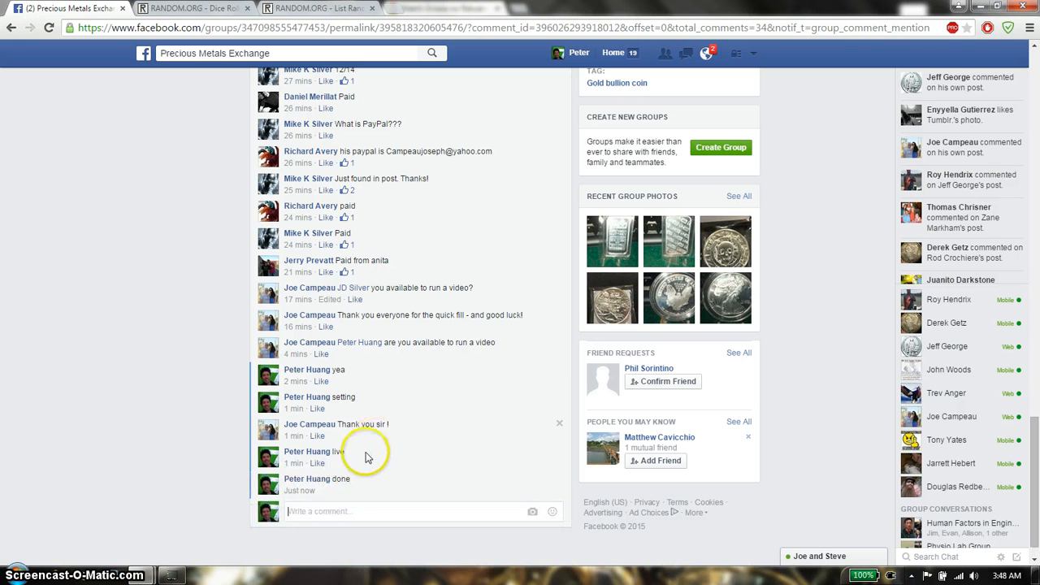
mouse_move(299, 491)
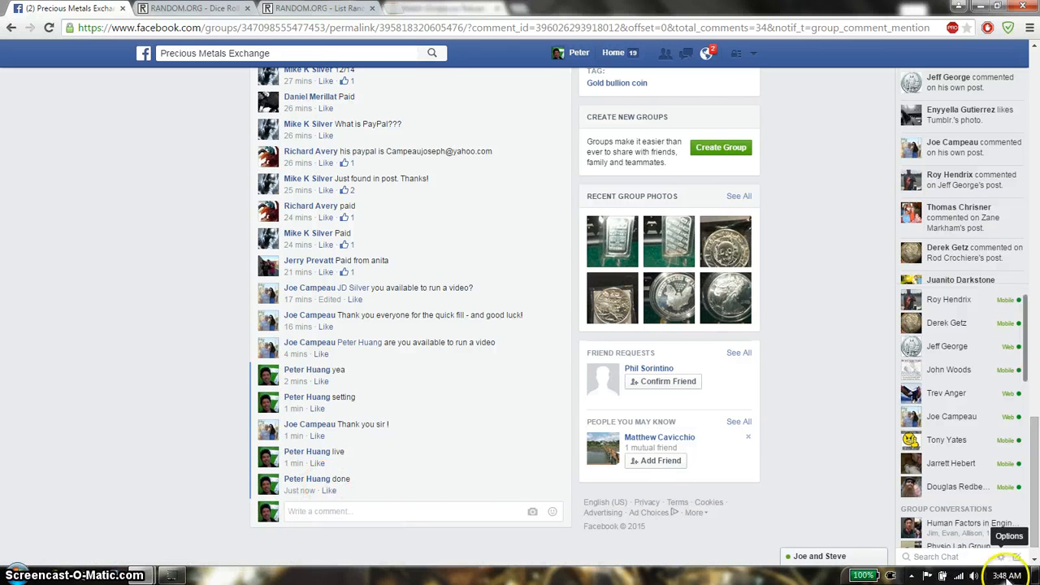
mouse_move(489, 478)
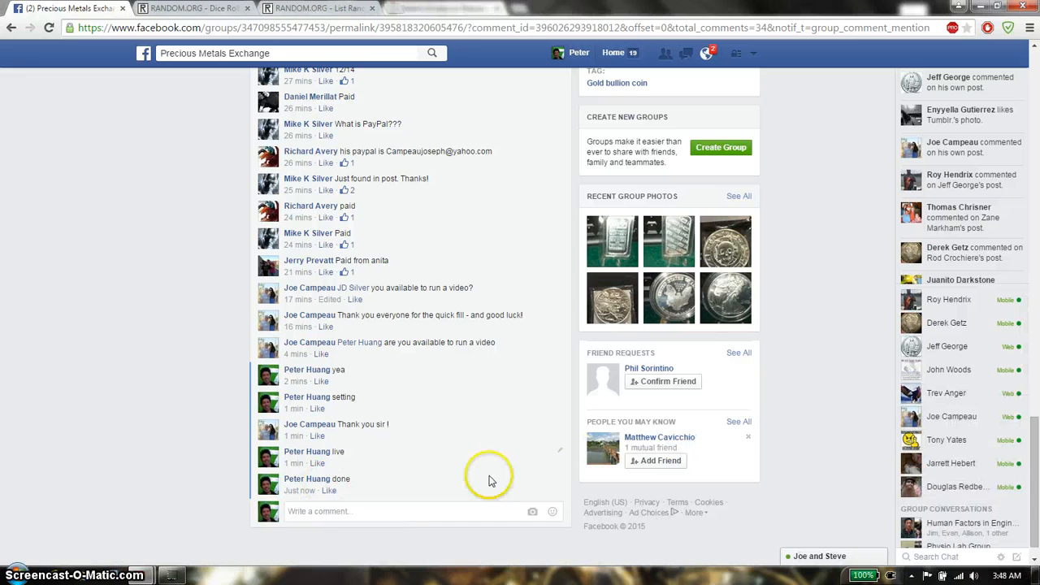